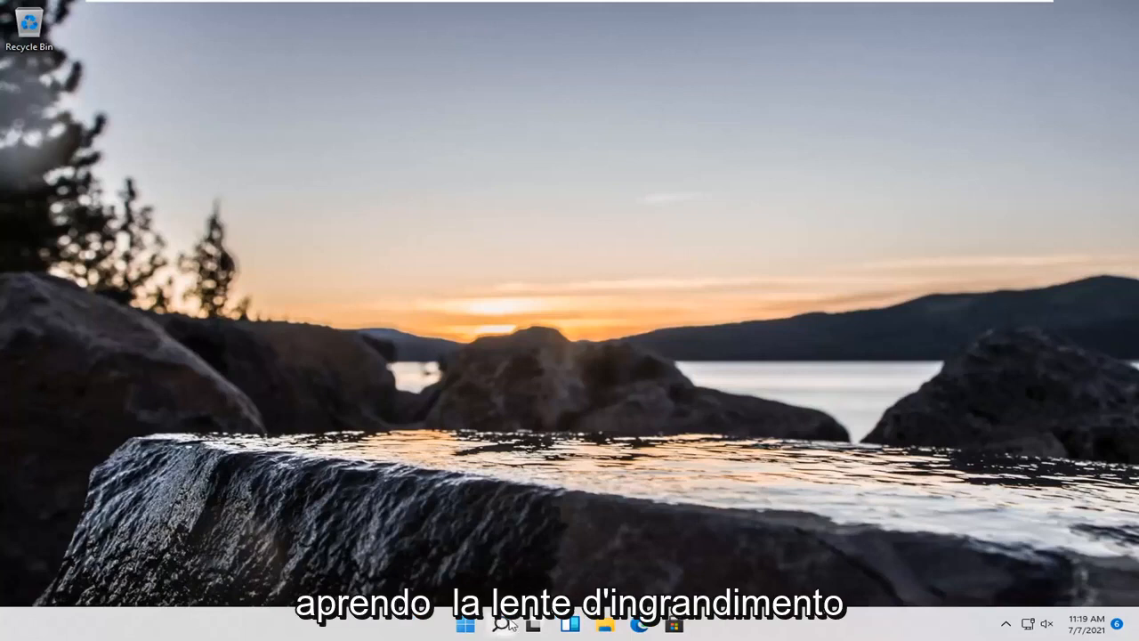
Step: Reach Power Options' 'Change when the computer sleeps' page for the Balanced plan via Control Panel
left_click(500, 623)
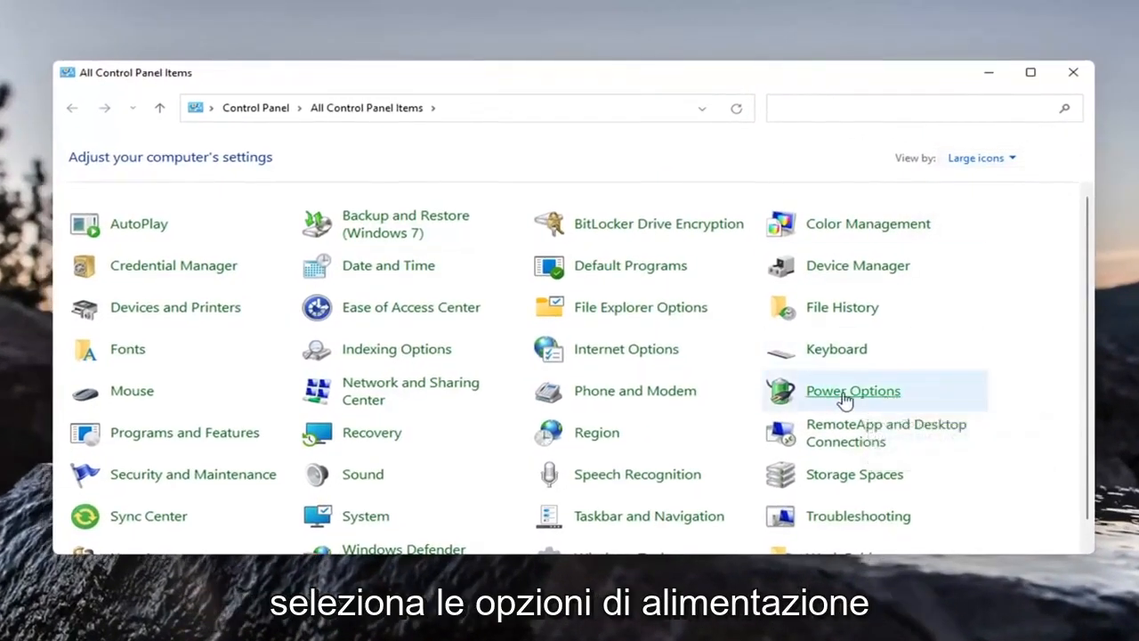
left_click(852, 390)
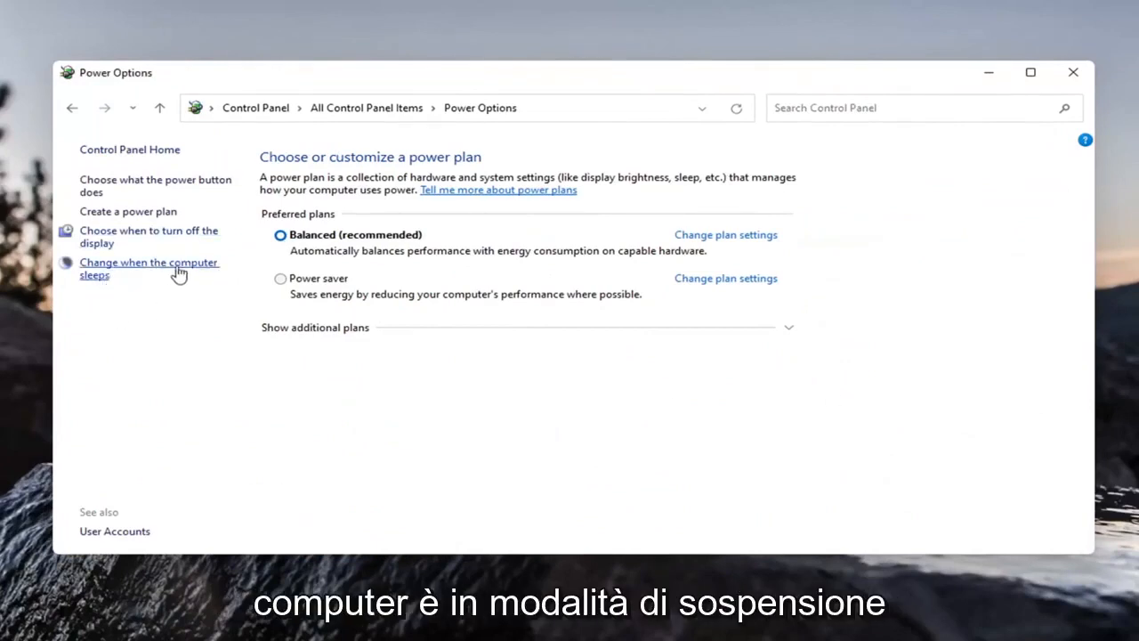
left_click(149, 268)
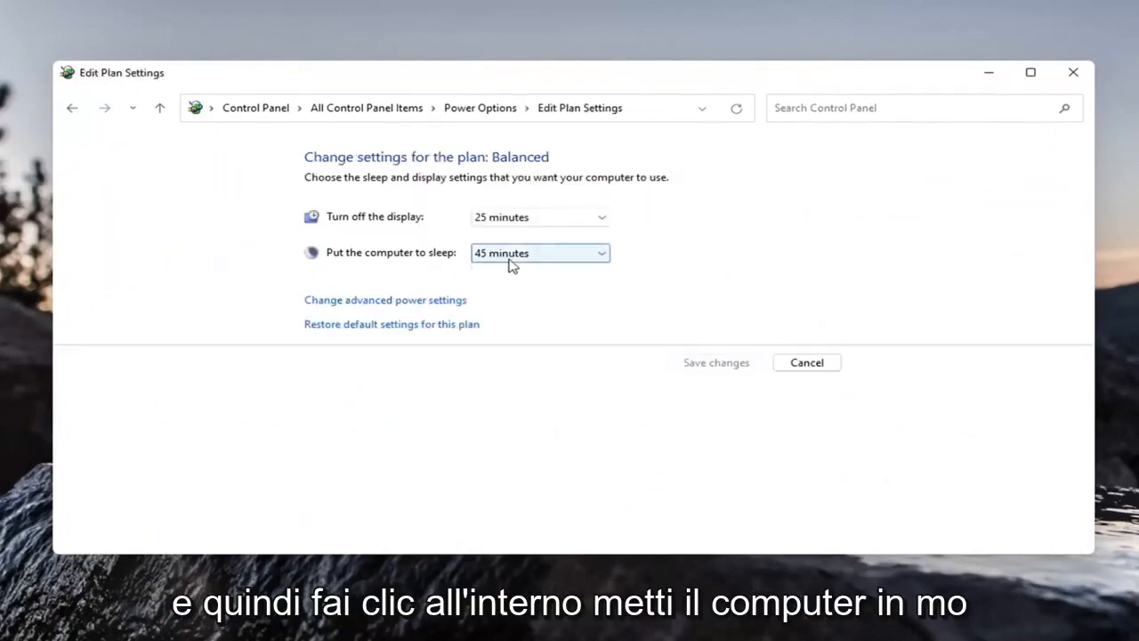
Step: Set 'Put the computer to sleep' to Never and leave 'Turn off the display' at 25 minutes
left_click(539, 253)
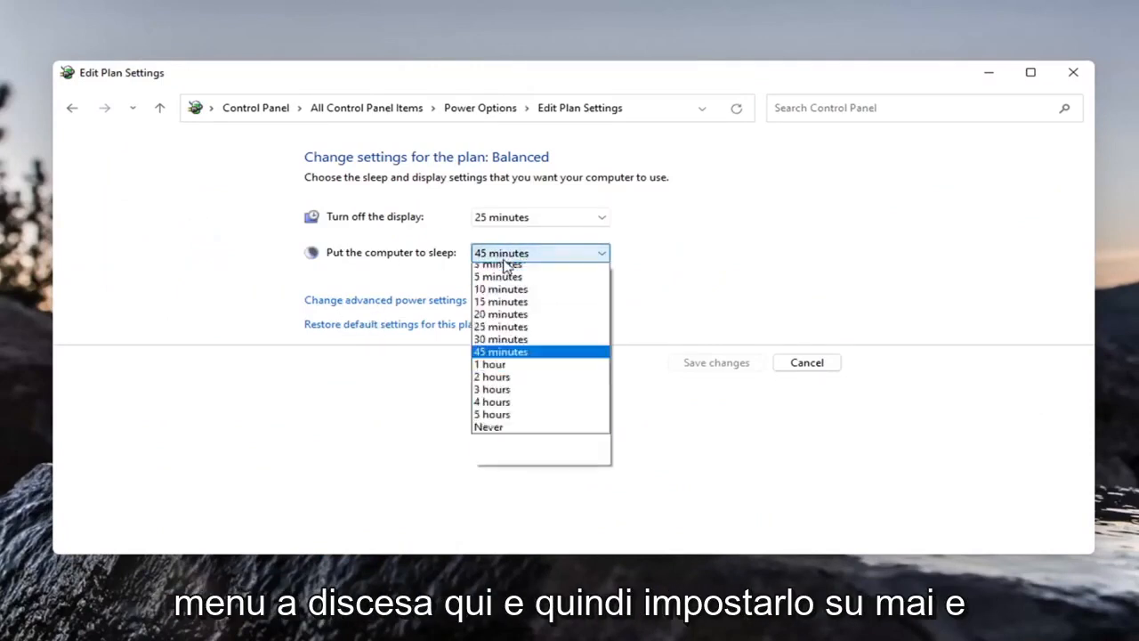
left_click(487, 427)
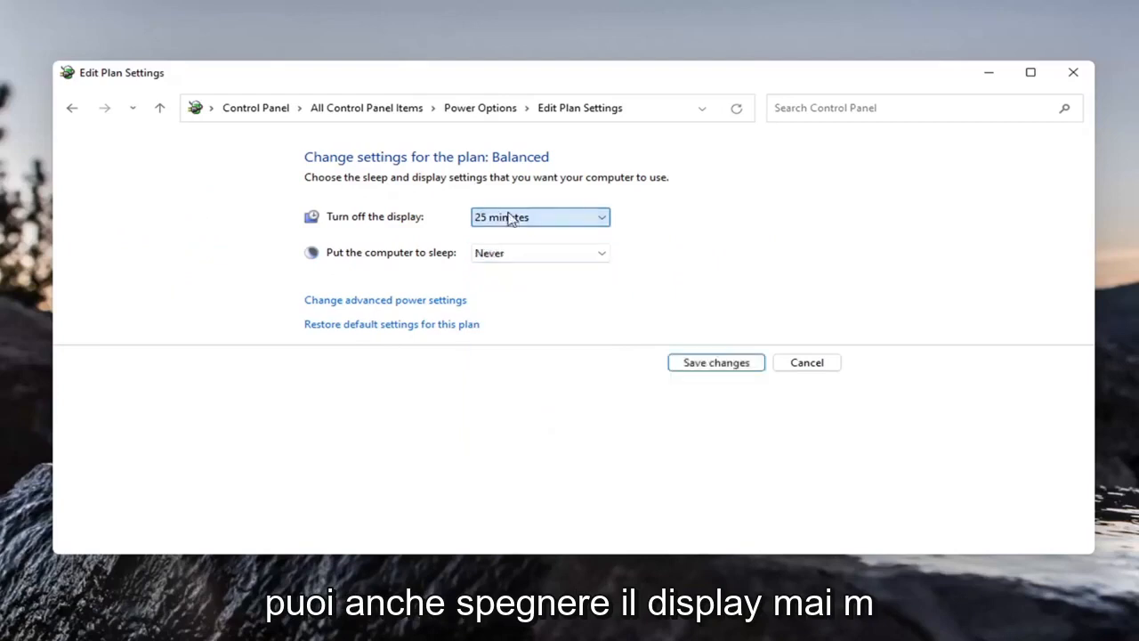
left_click(540, 216)
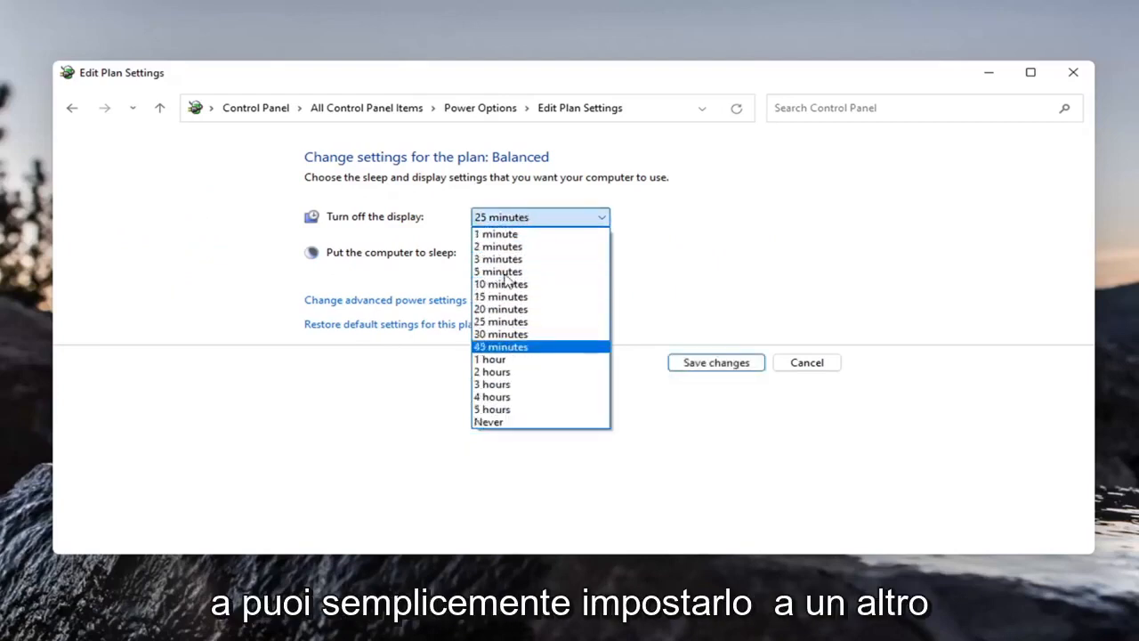
left_click(487, 421)
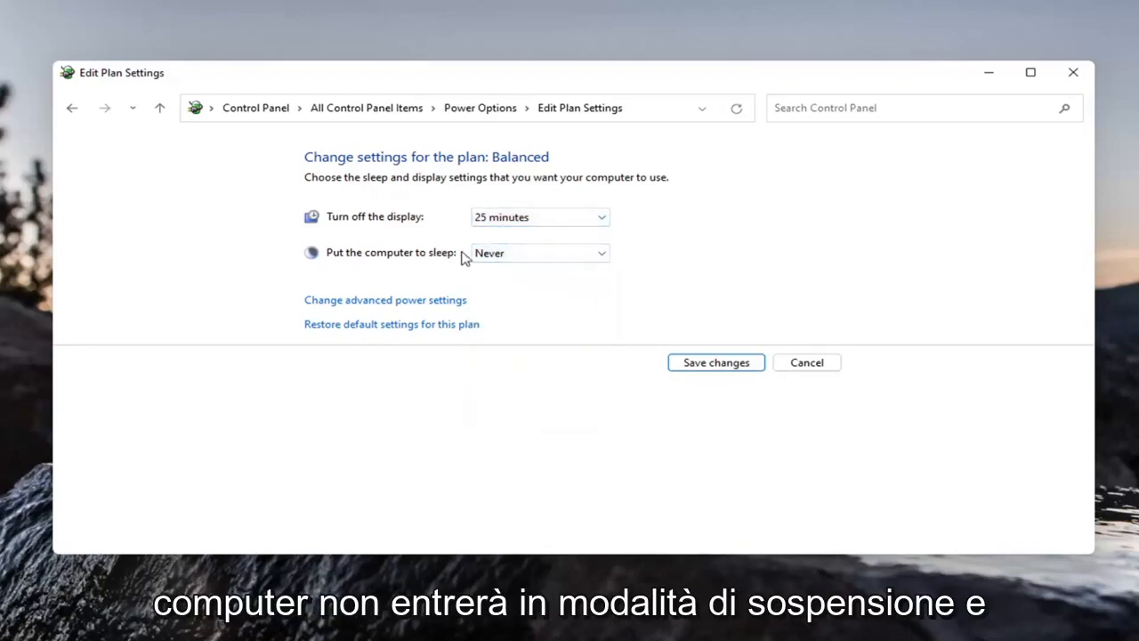
left_click(715, 362)
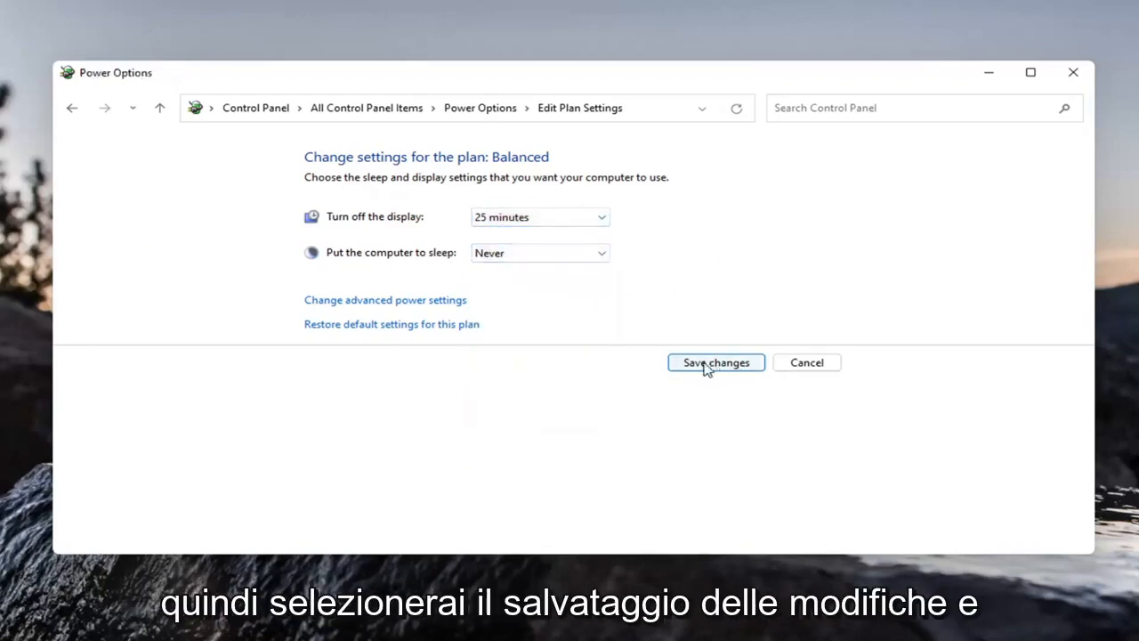
Step: Save the Balanced plan changes and close the Power Options window
left_click(715, 362)
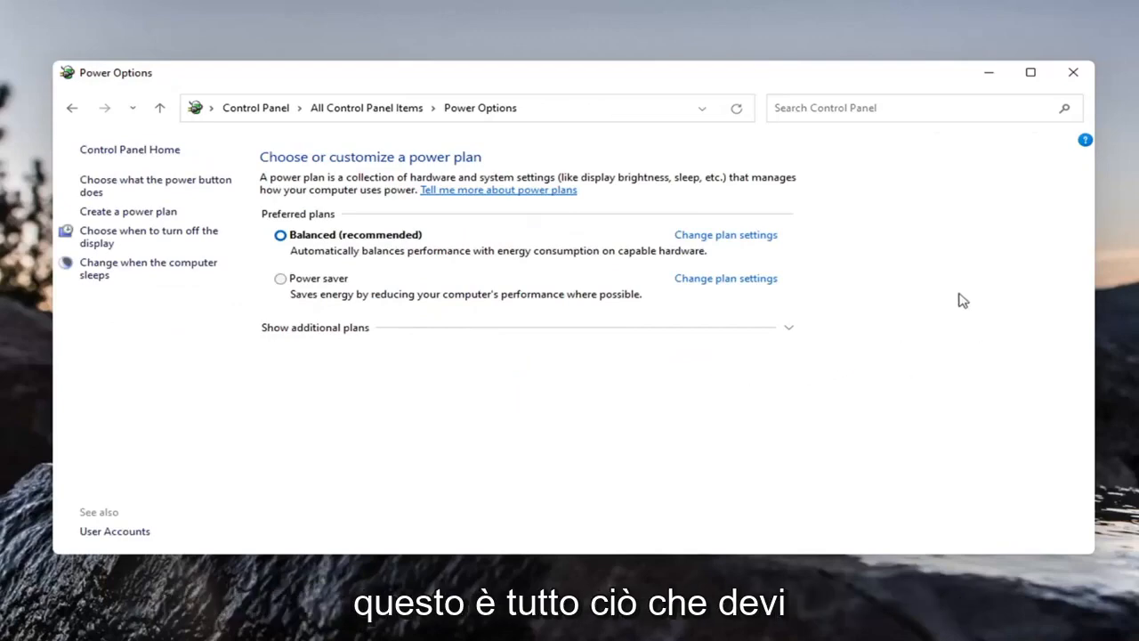
left_click(1072, 72)
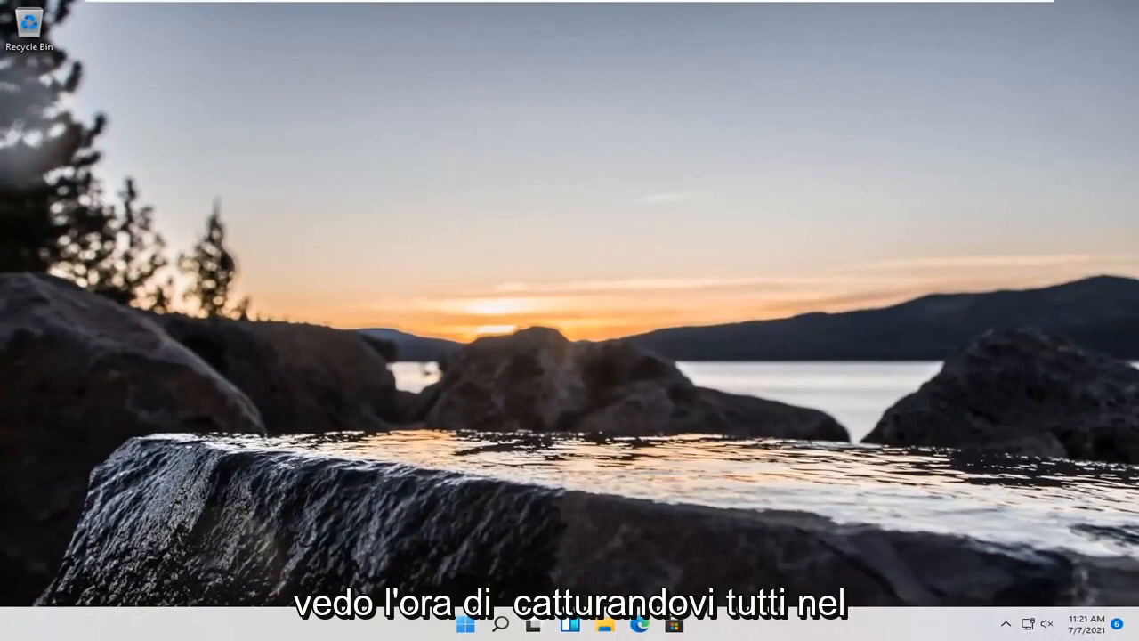